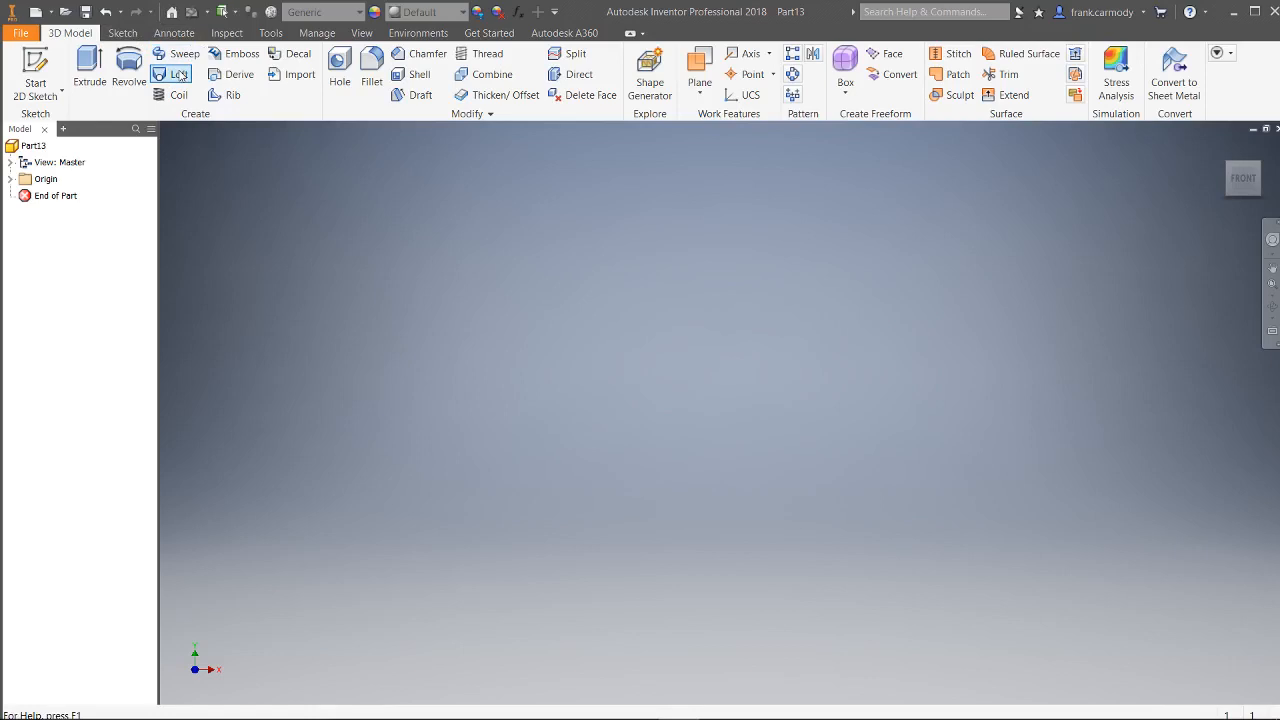
mouse_move(184, 74)
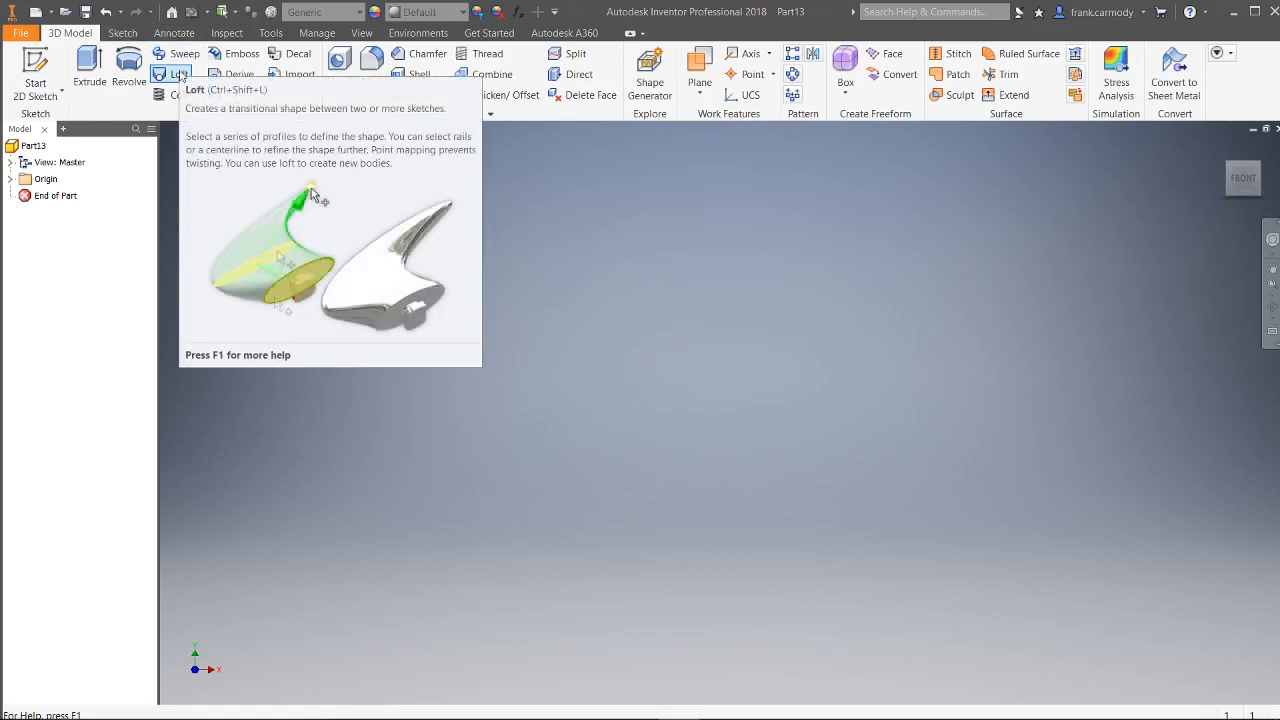
Step: Attempt a loft on the empty part and dismiss the two-sketches tip
click(178, 74)
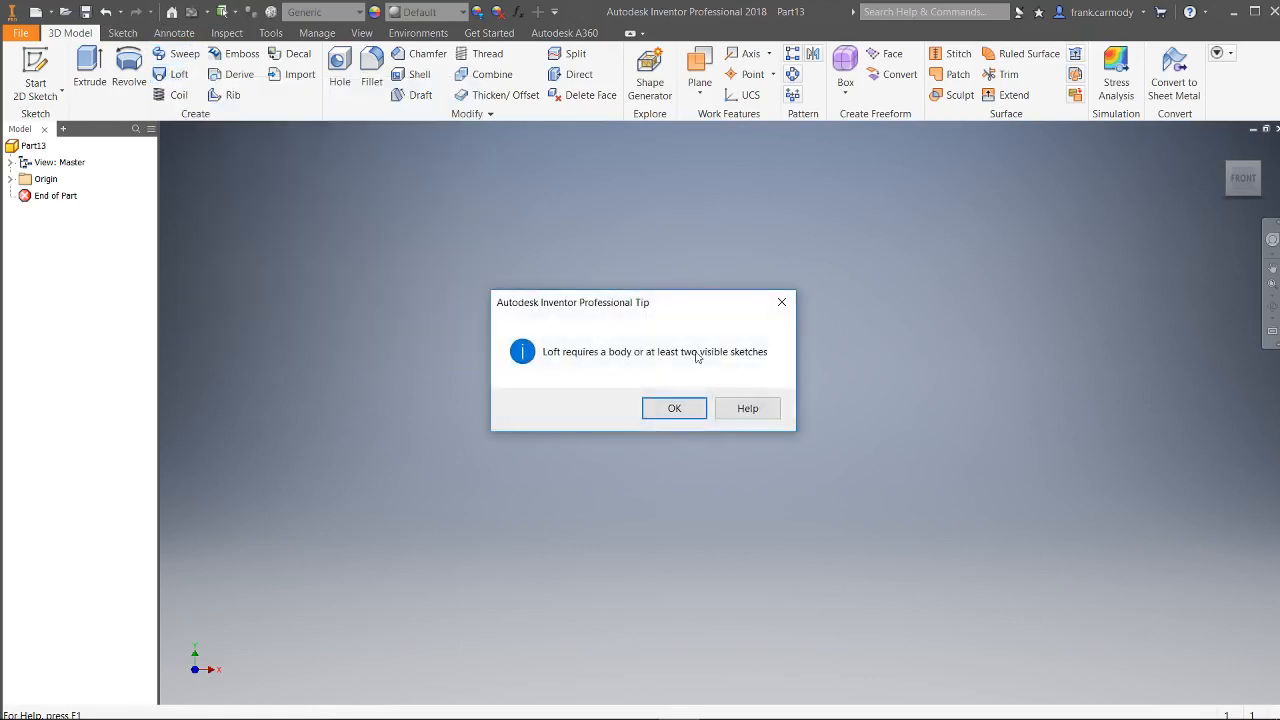
click(674, 408)
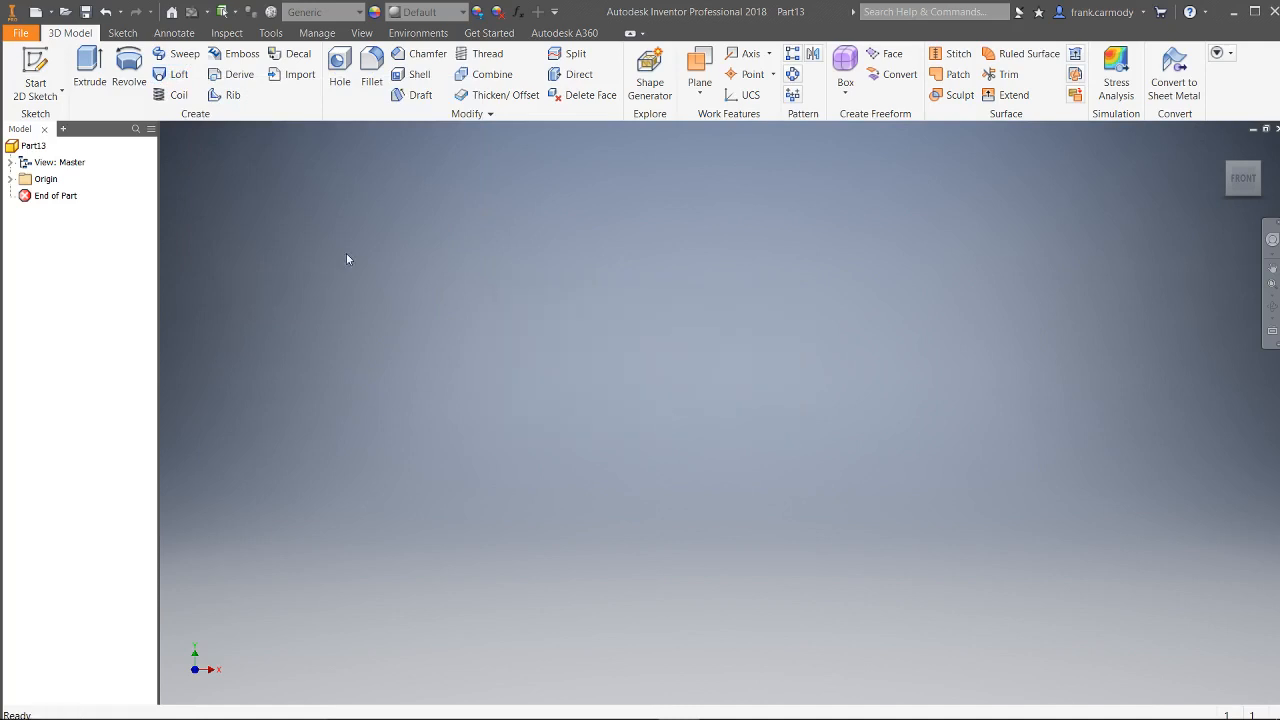
mouse_move(492, 244)
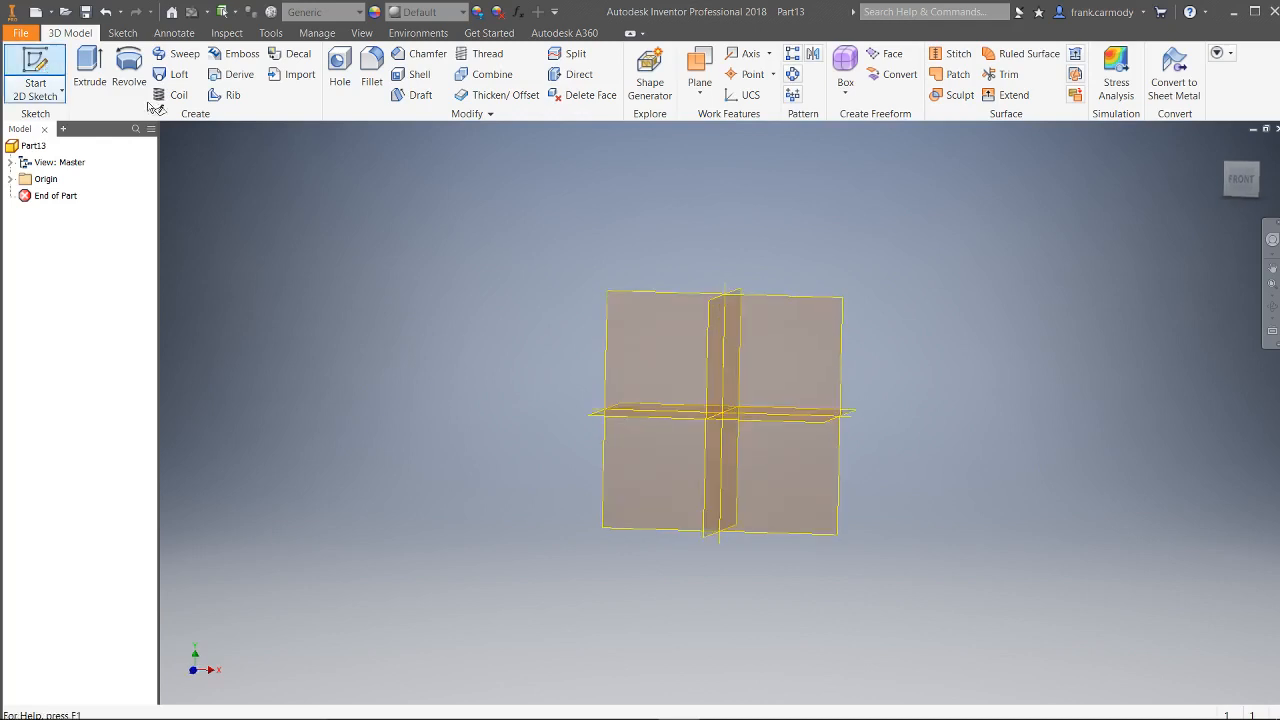
click(36, 80)
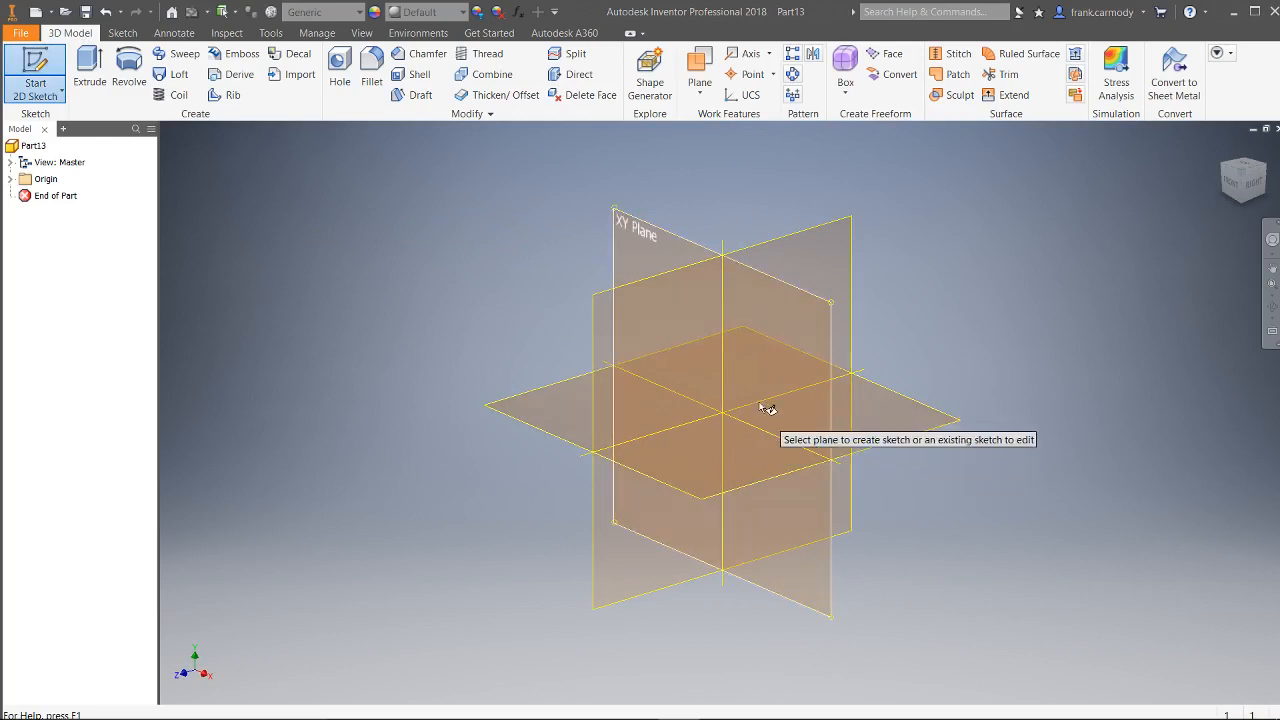
mouse_move(730, 418)
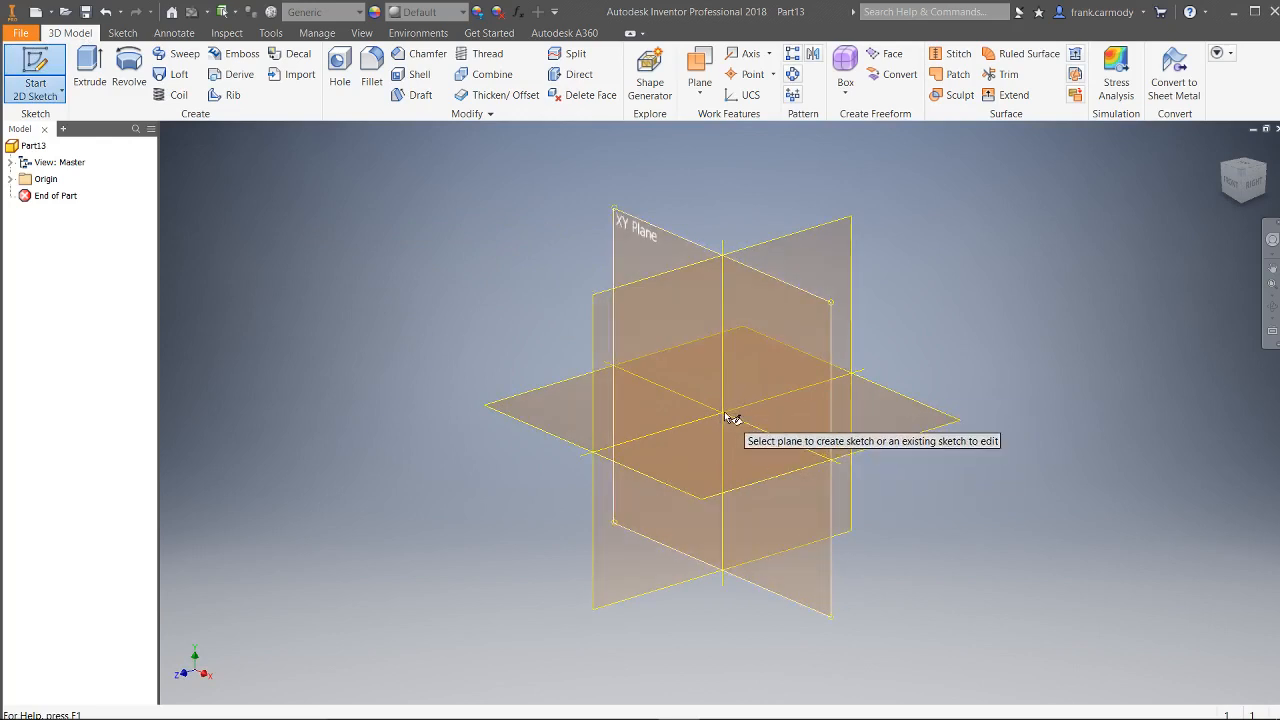
mouse_move(710, 504)
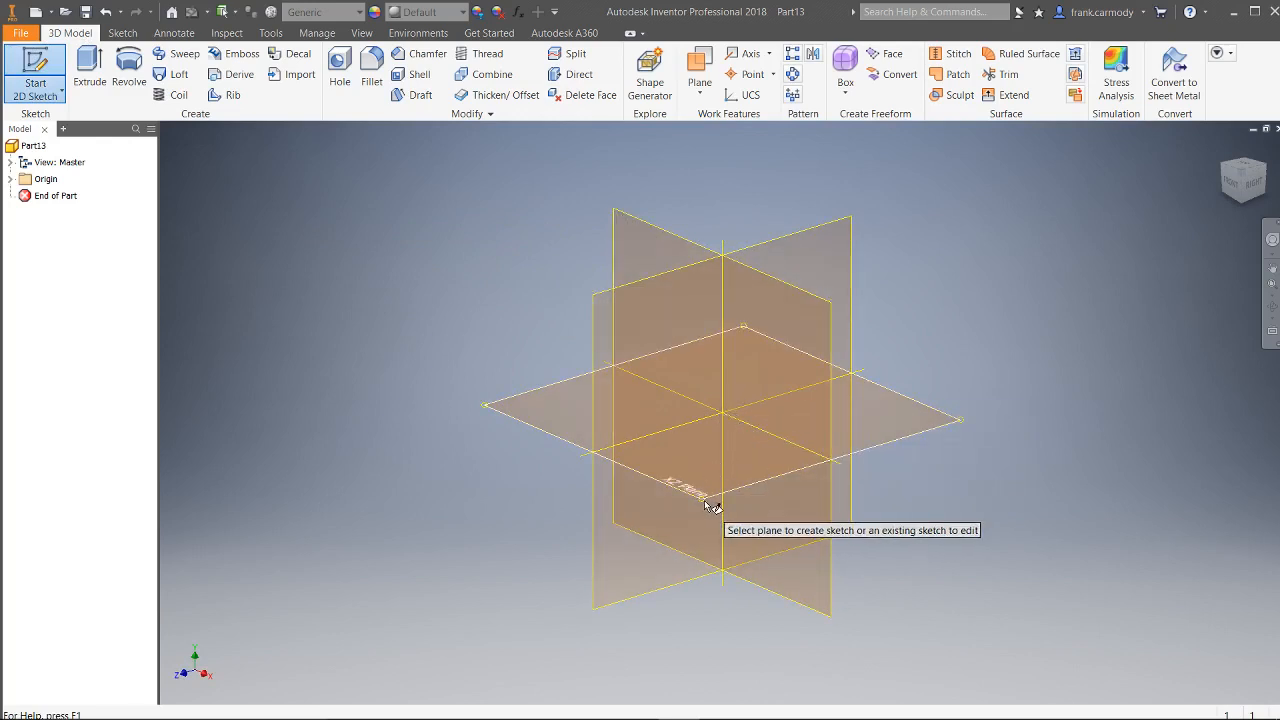
mouse_move(684, 496)
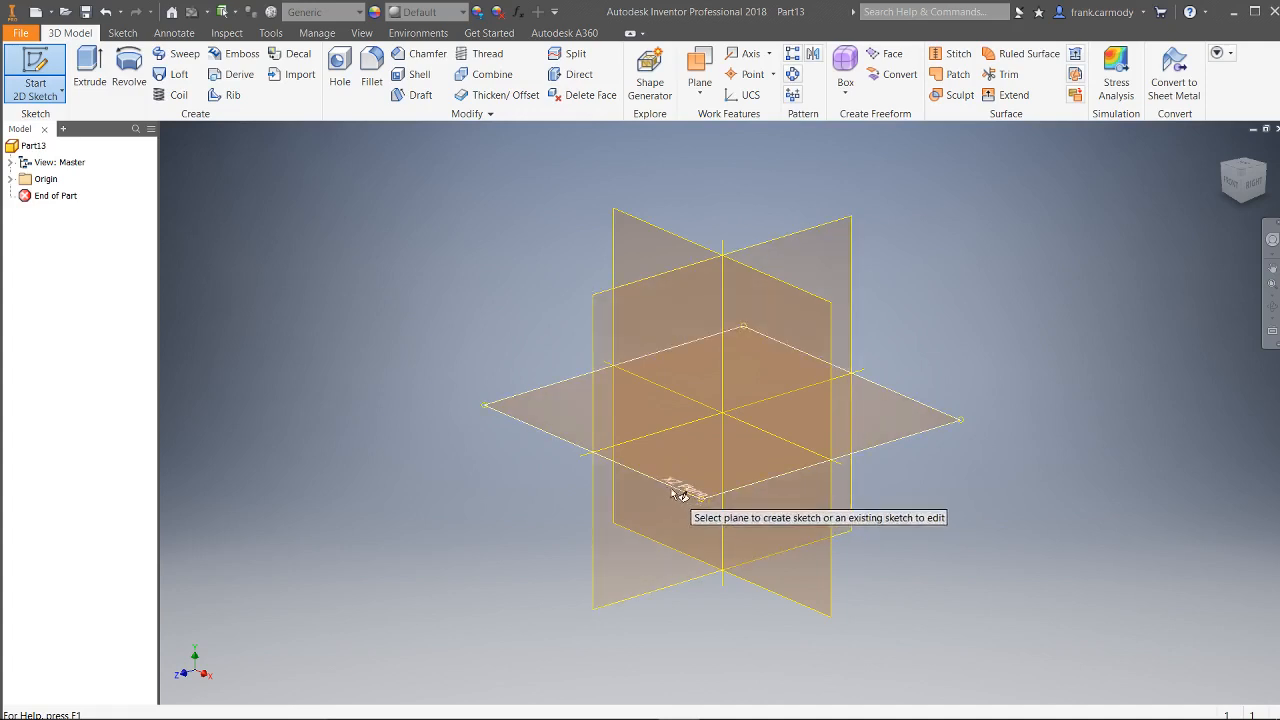
mouse_move(684, 456)
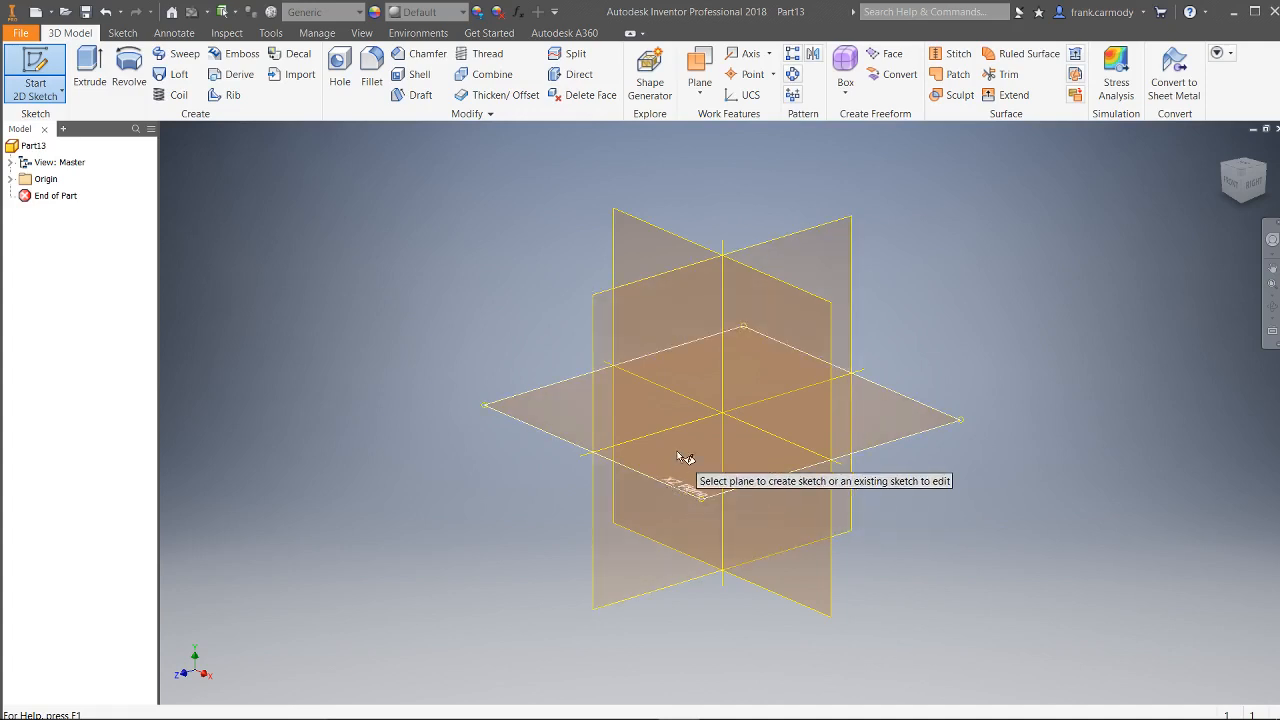
click(700, 476)
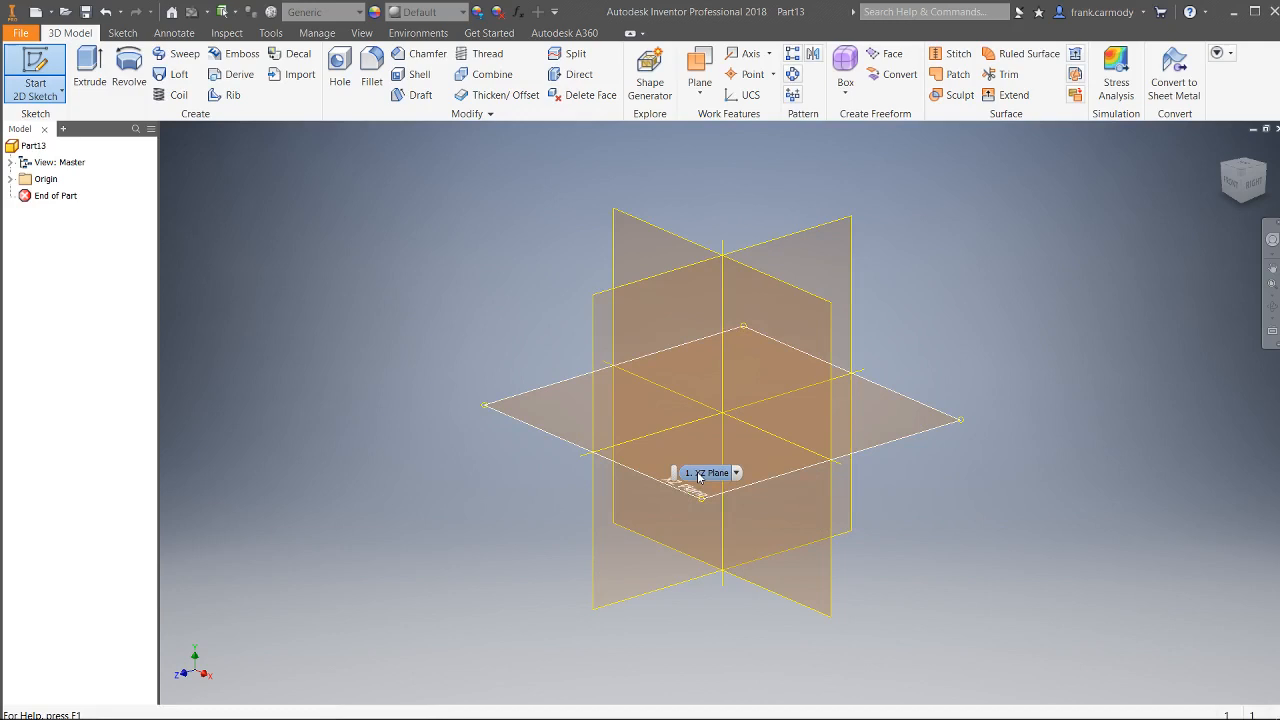
mouse_move(708, 472)
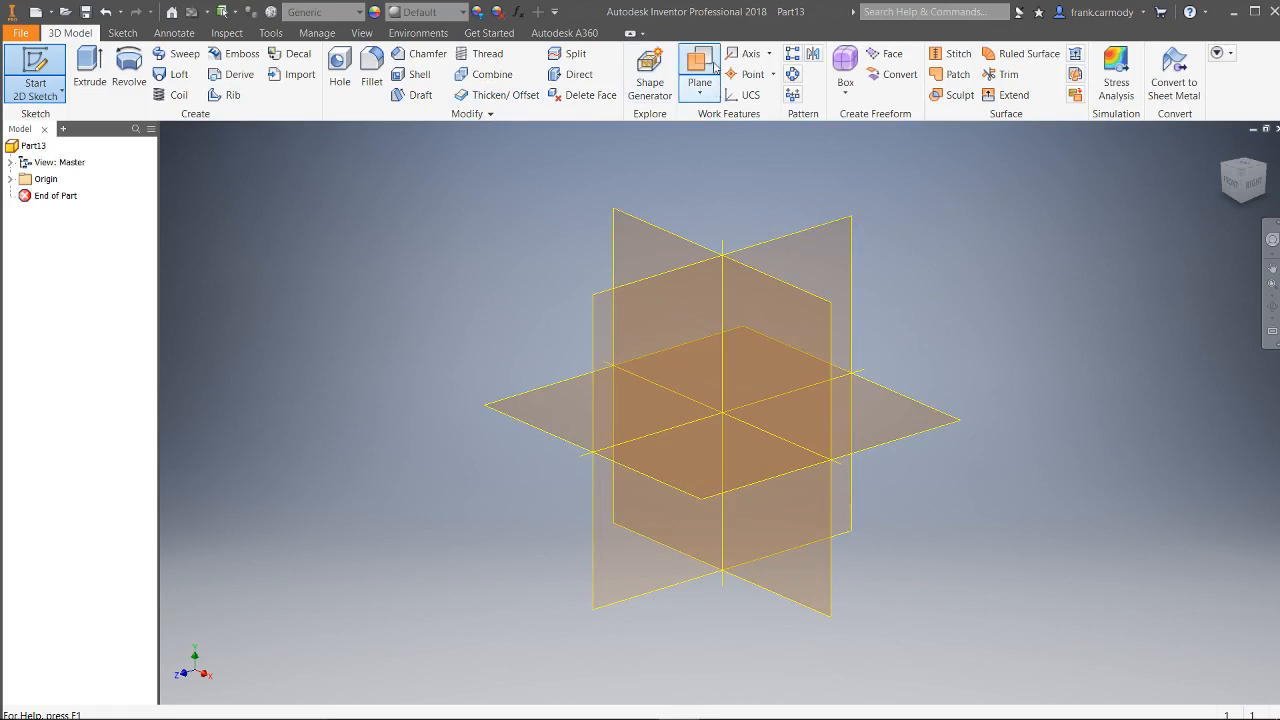
mouse_move(698, 62)
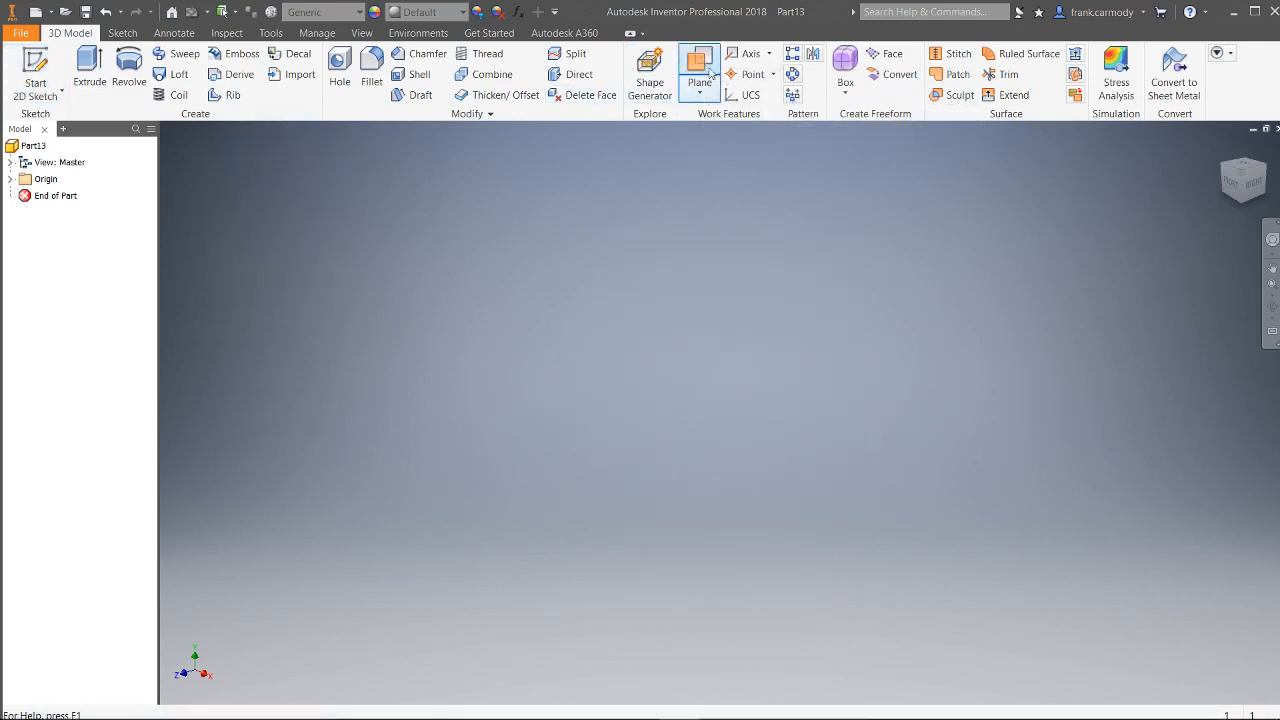
mouse_move(698, 62)
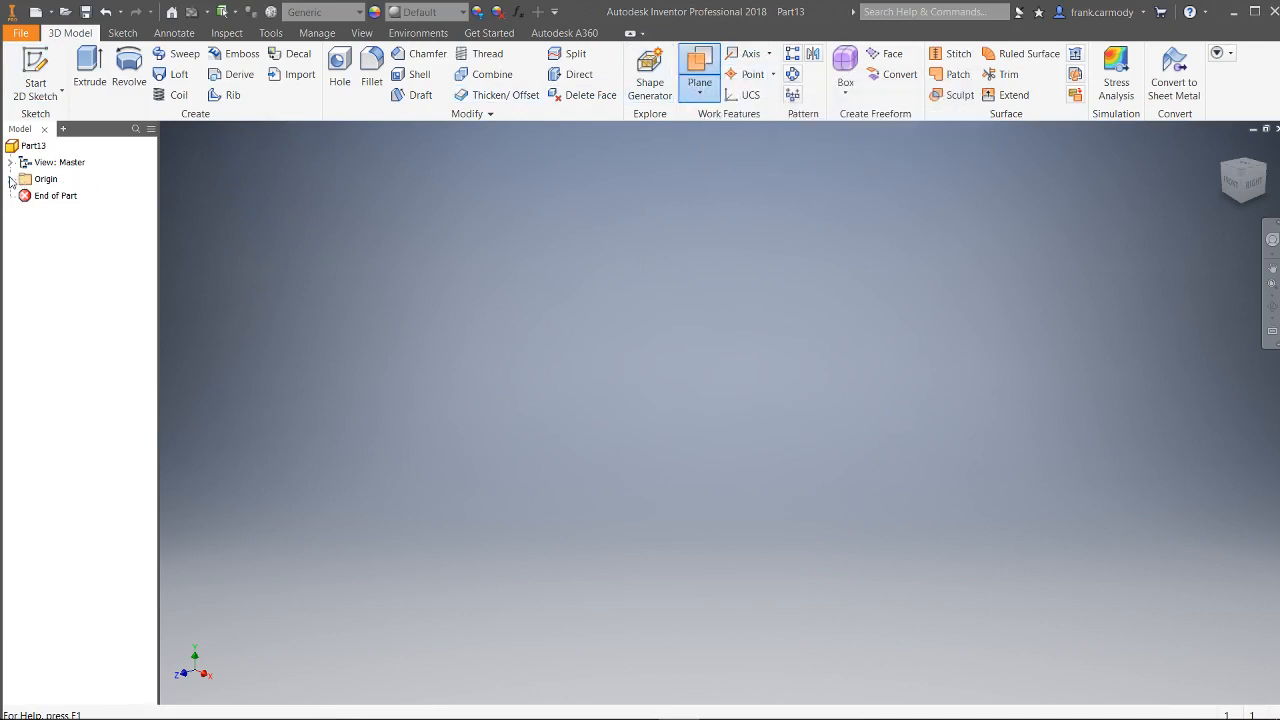
Step: Create the first work plane offset from the origin XZ Plane and confirm it
click(10, 180)
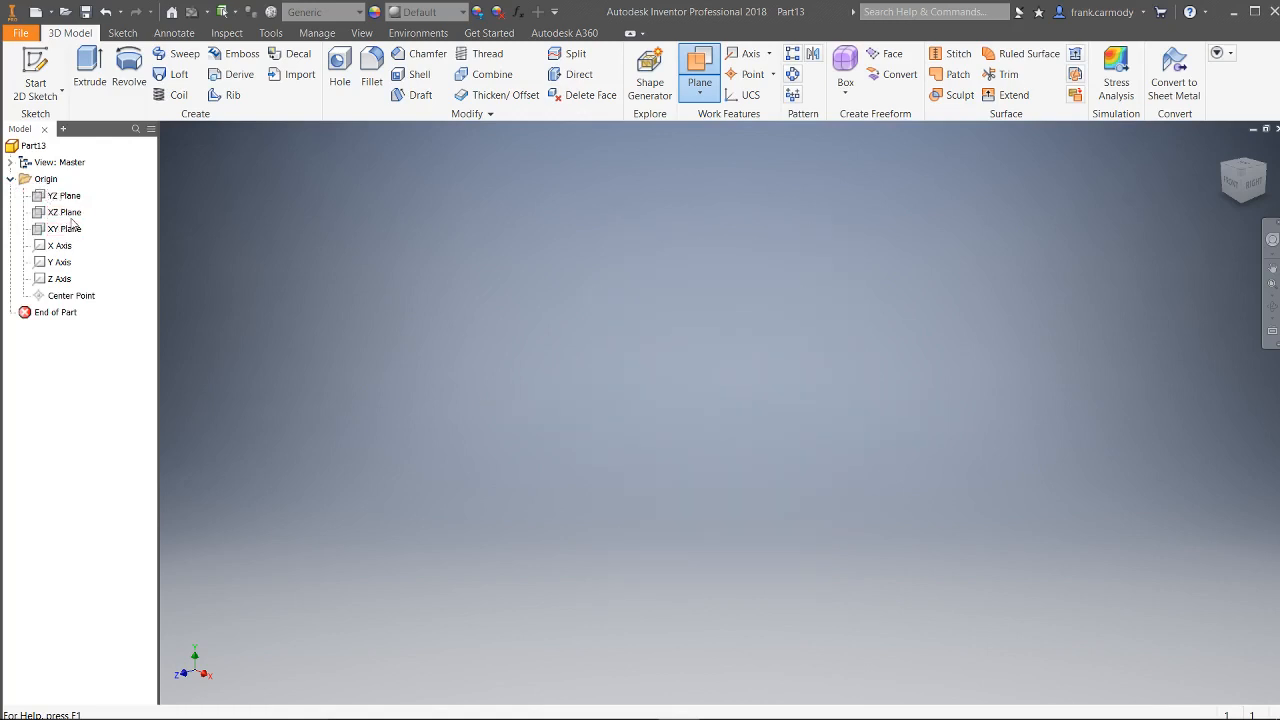
click(64, 212)
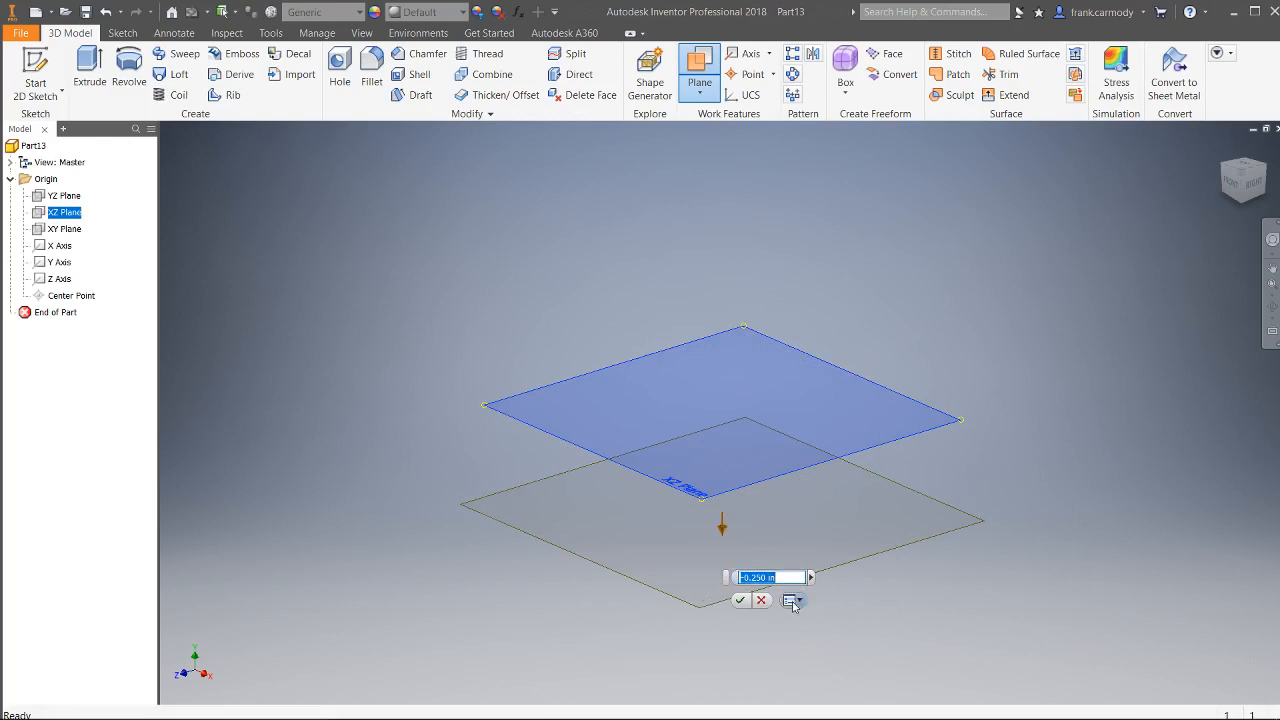
click(740, 600)
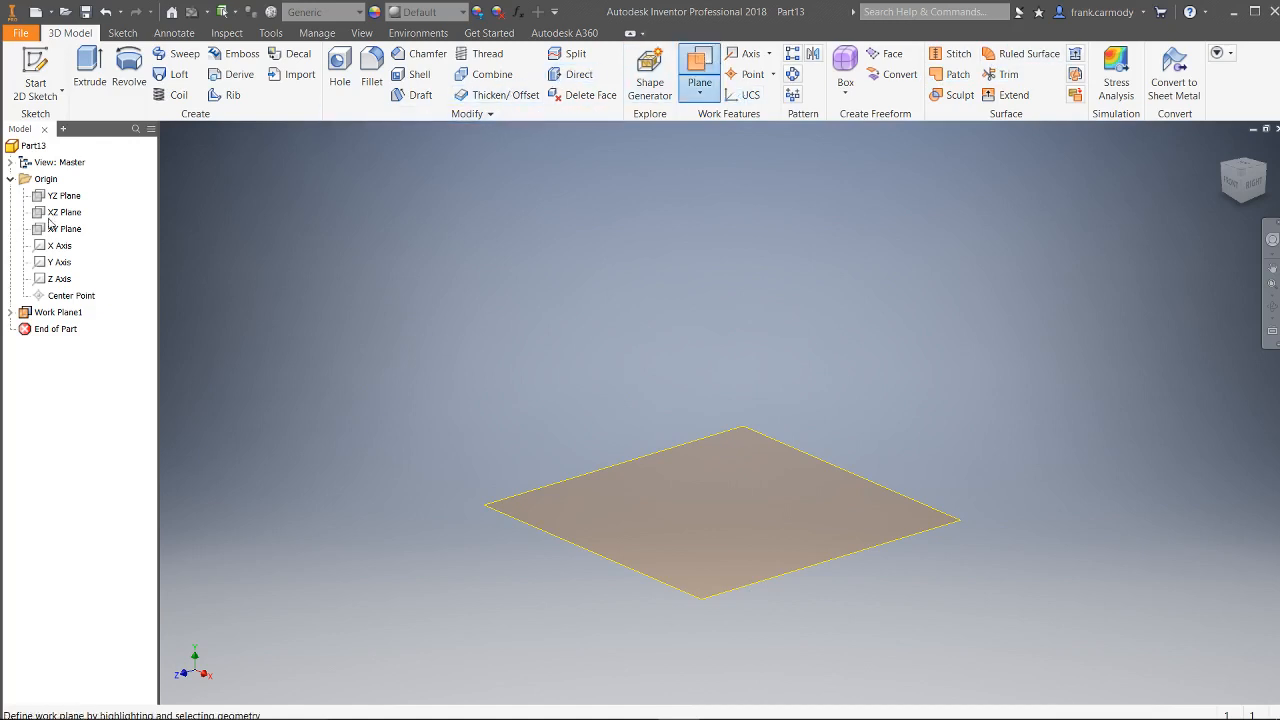
Step: Create the second and third work planes offset from the XZ Plane, confirming each
click(64, 212)
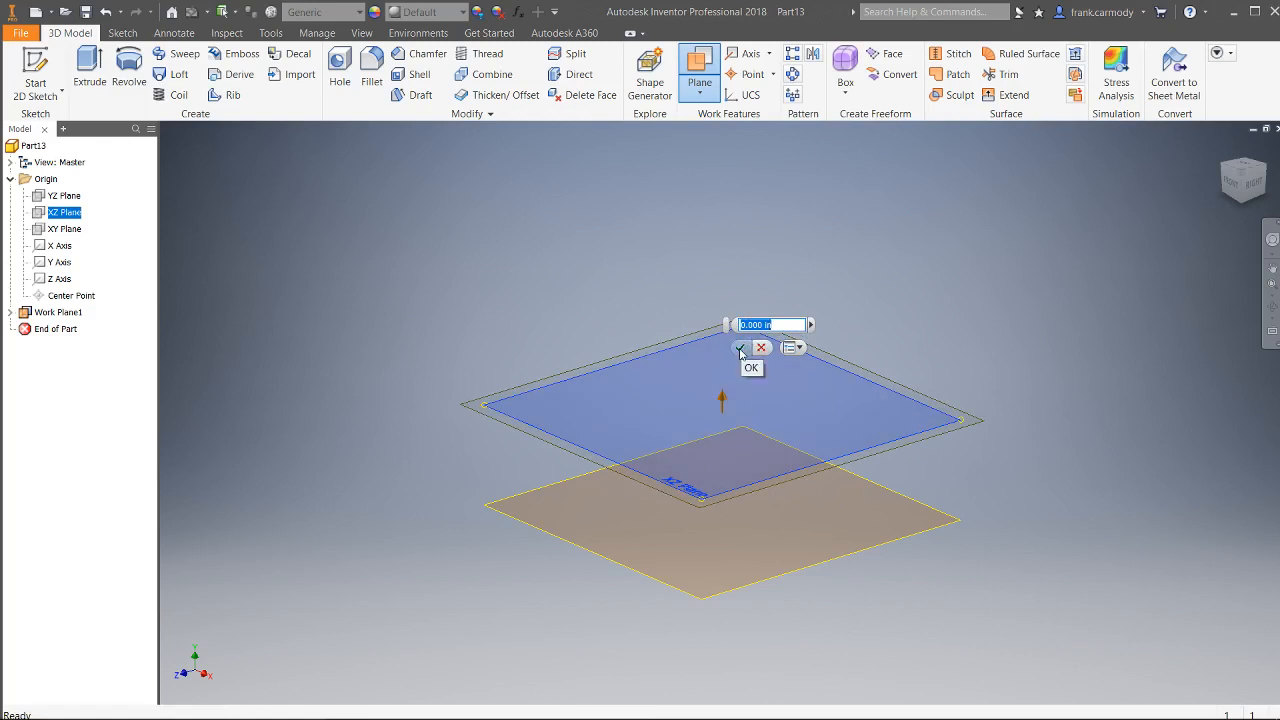
click(738, 348)
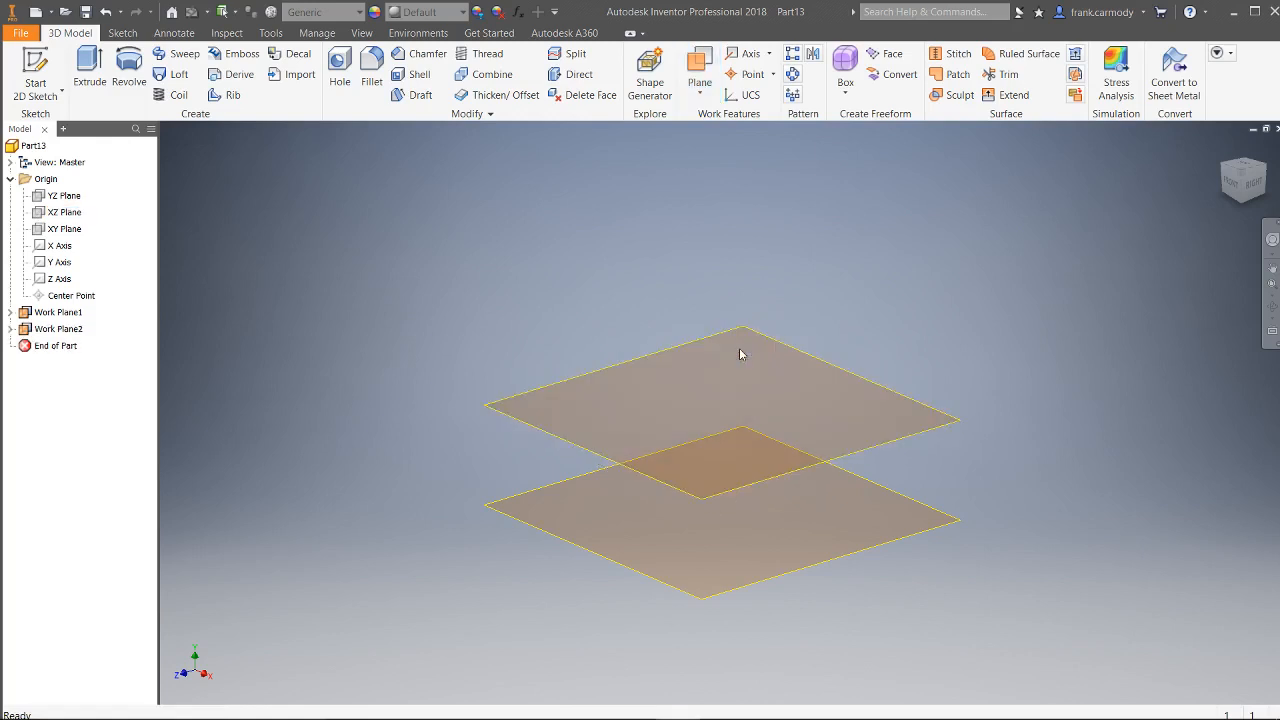
click(698, 60)
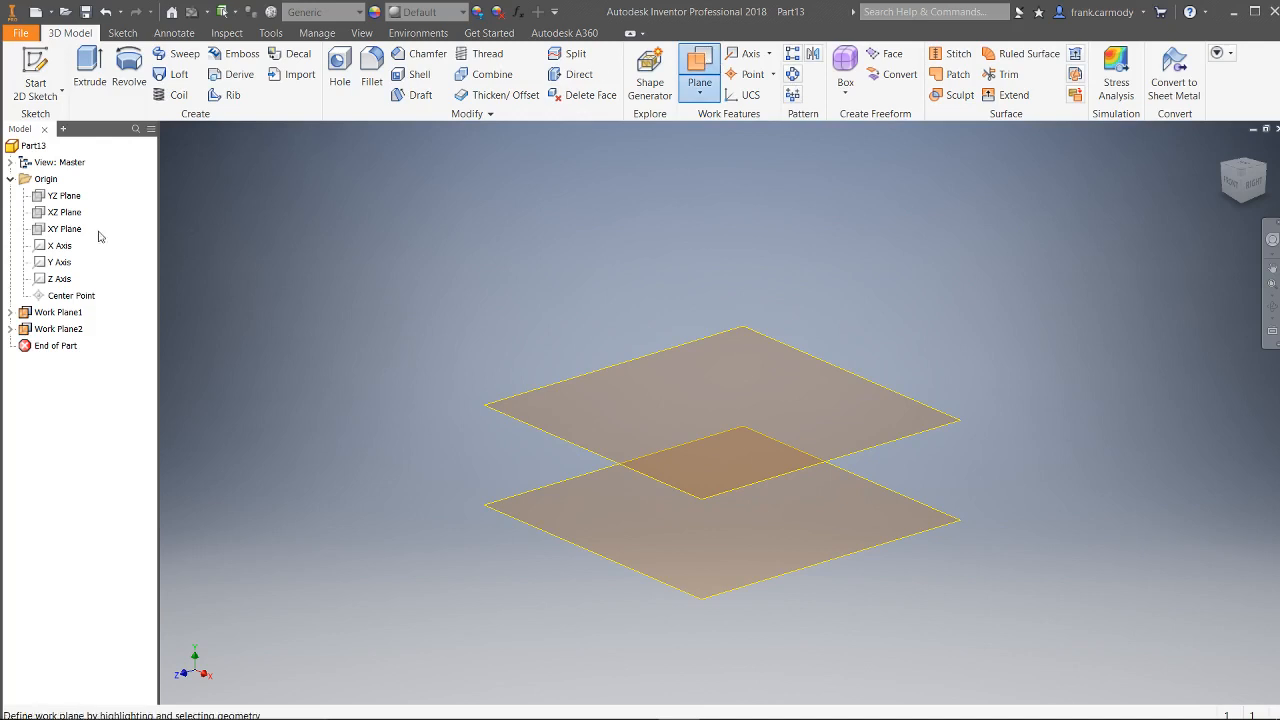
click(64, 212)
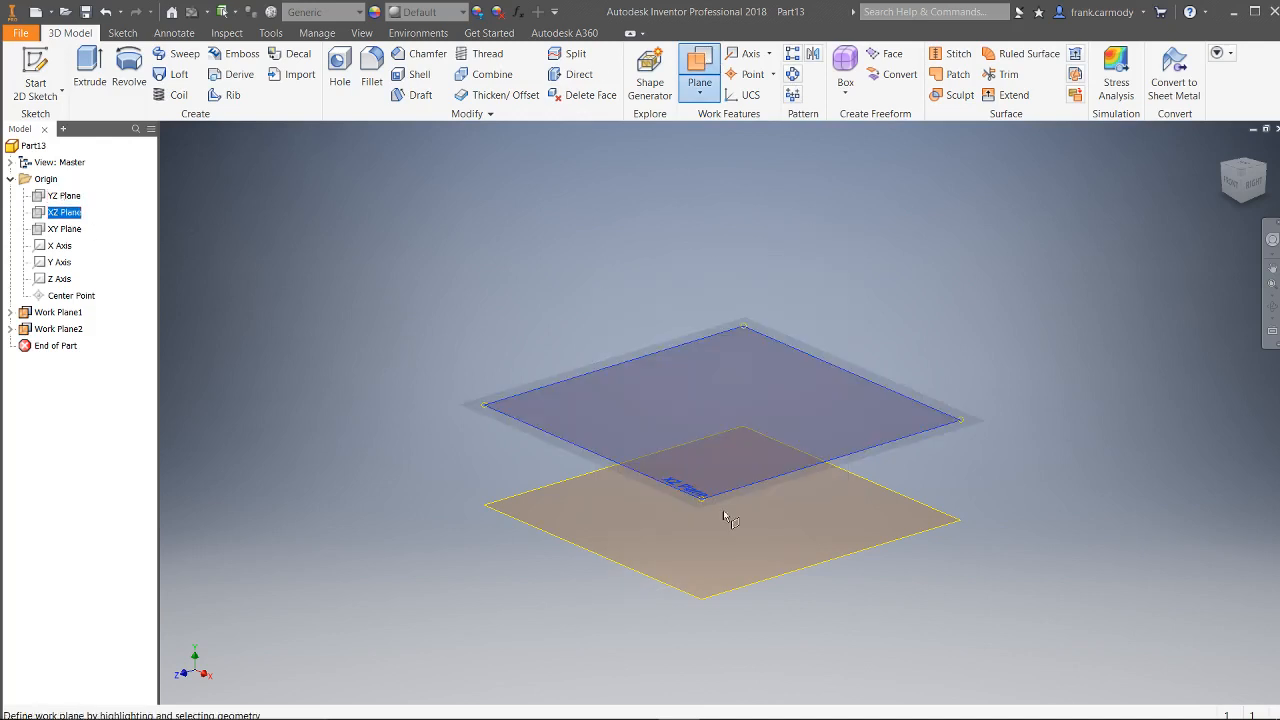
mouse_move(708, 508)
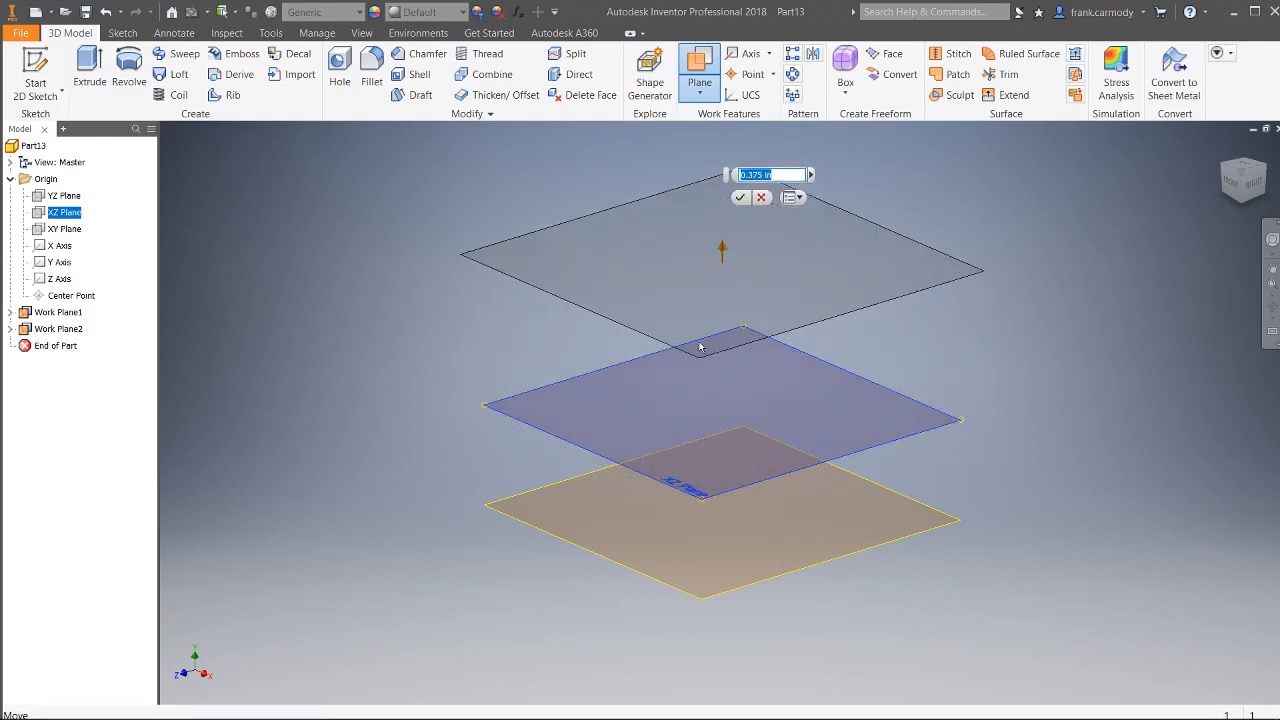
click(740, 198)
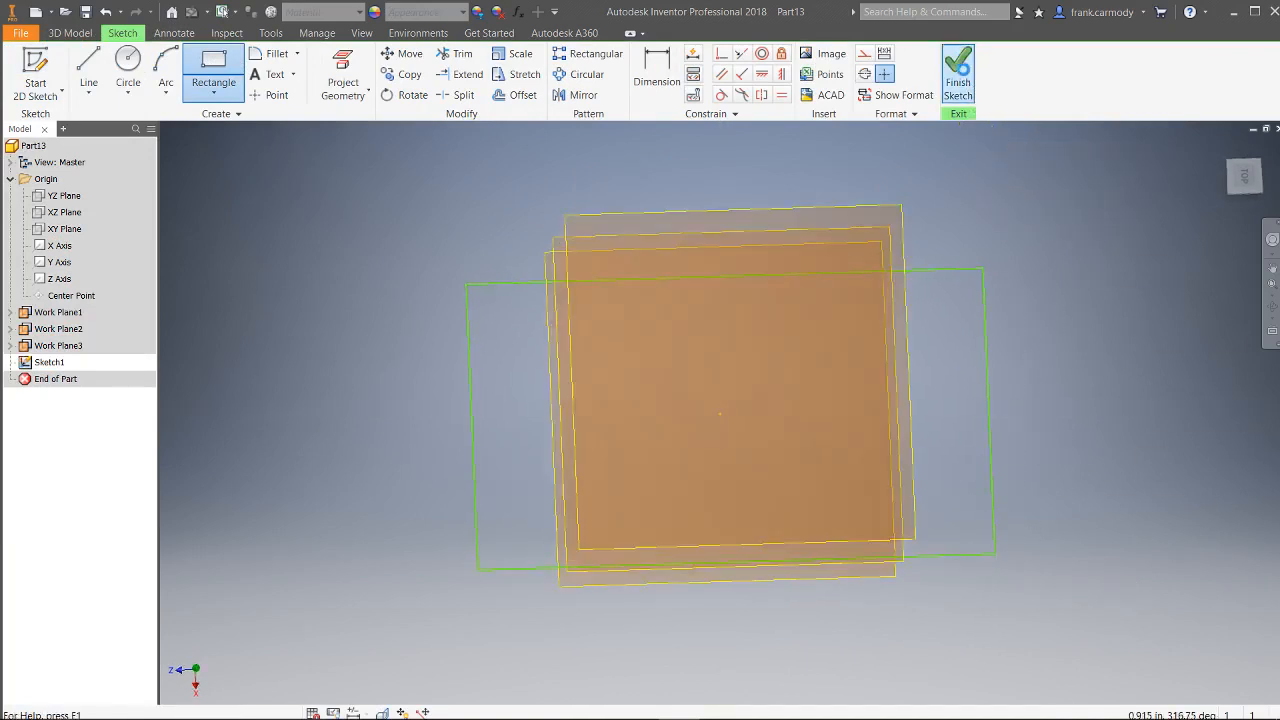
Step: Finish the rectangle profile of the first sketch on its work plane
click(956, 76)
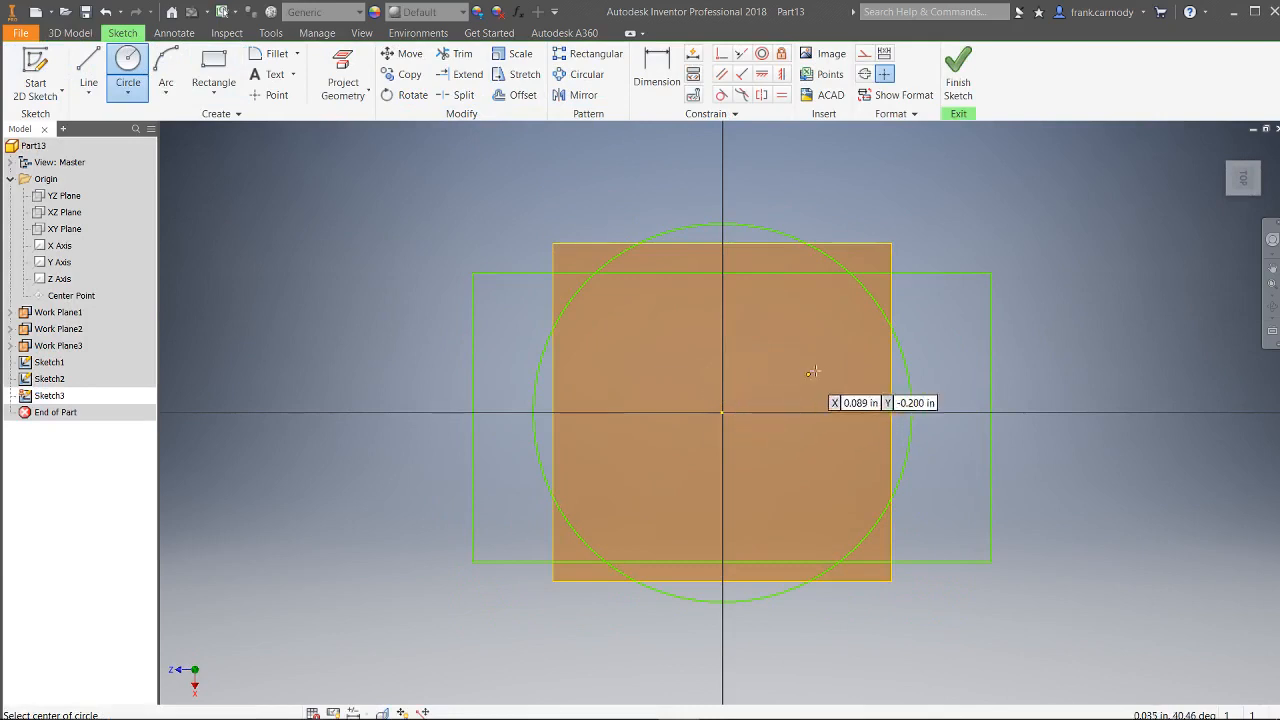
mouse_move(848, 352)
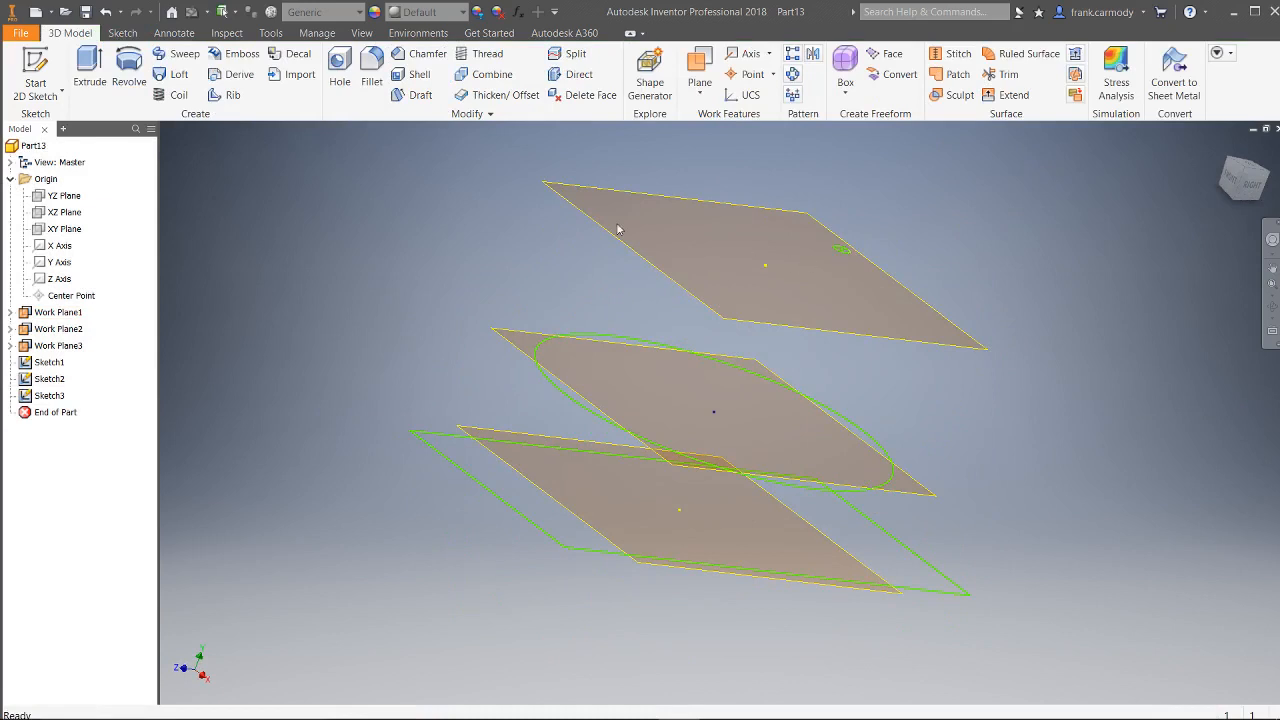
Step: Loft a solid through the three sketched sections, adding the bottom profile, and create it
click(178, 74)
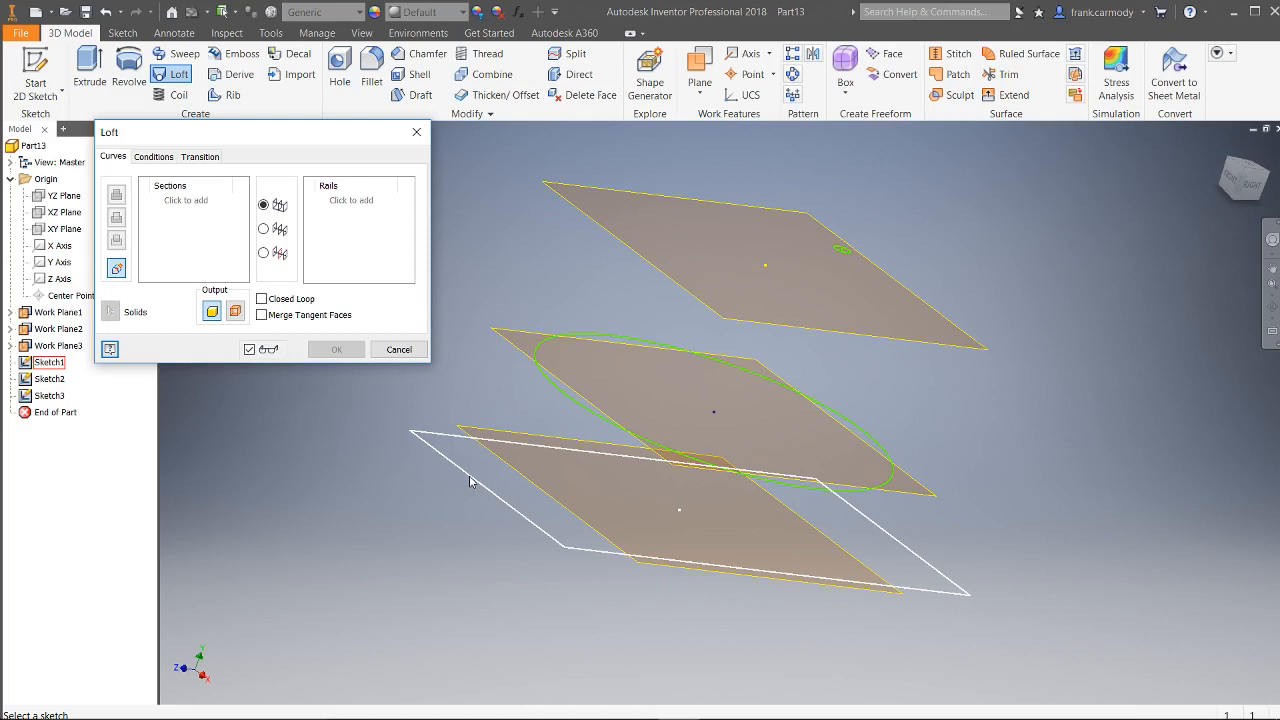
click(680, 510)
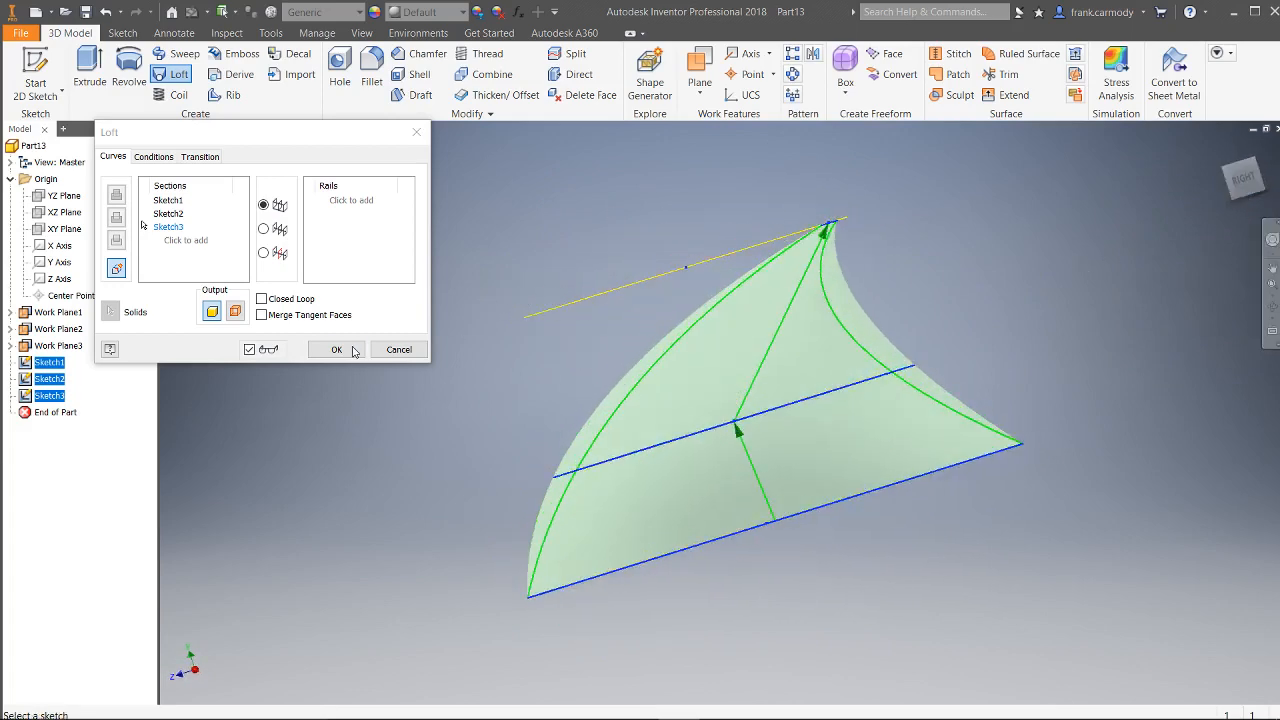
click(336, 348)
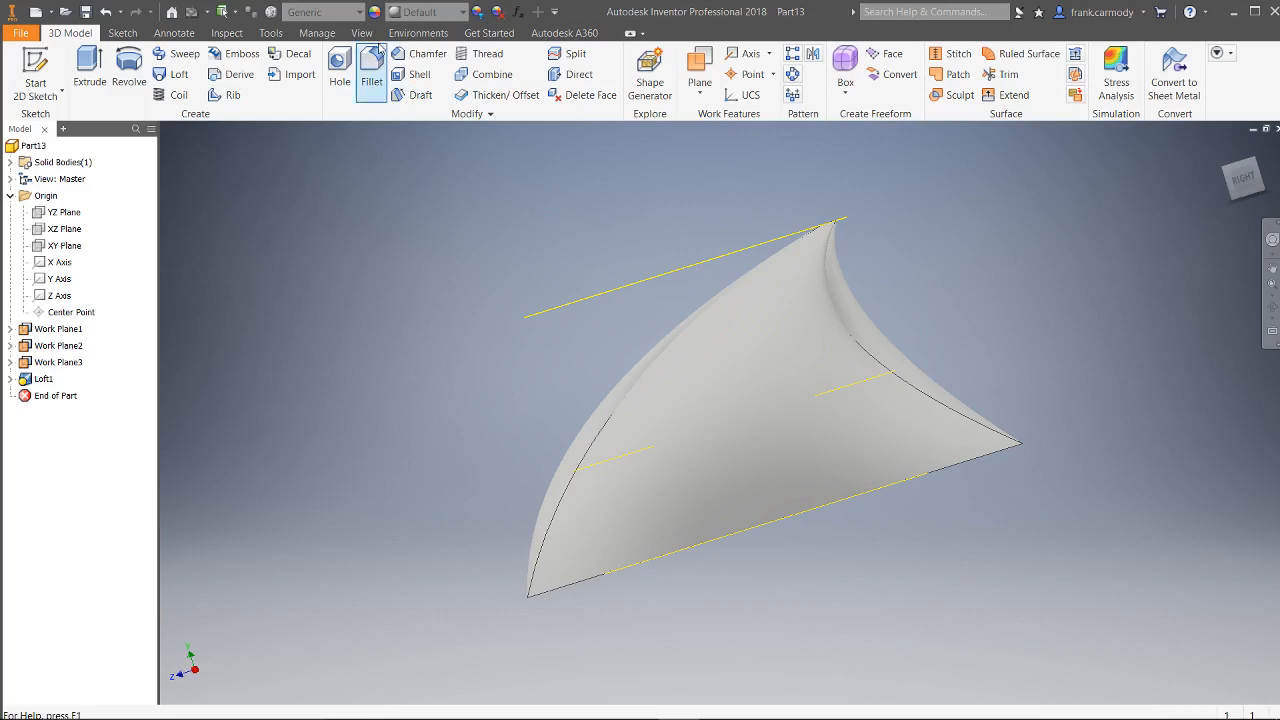
Step: Turn off Work Plane3's visibility so only the Loft1 solid shows
click(460, 12)
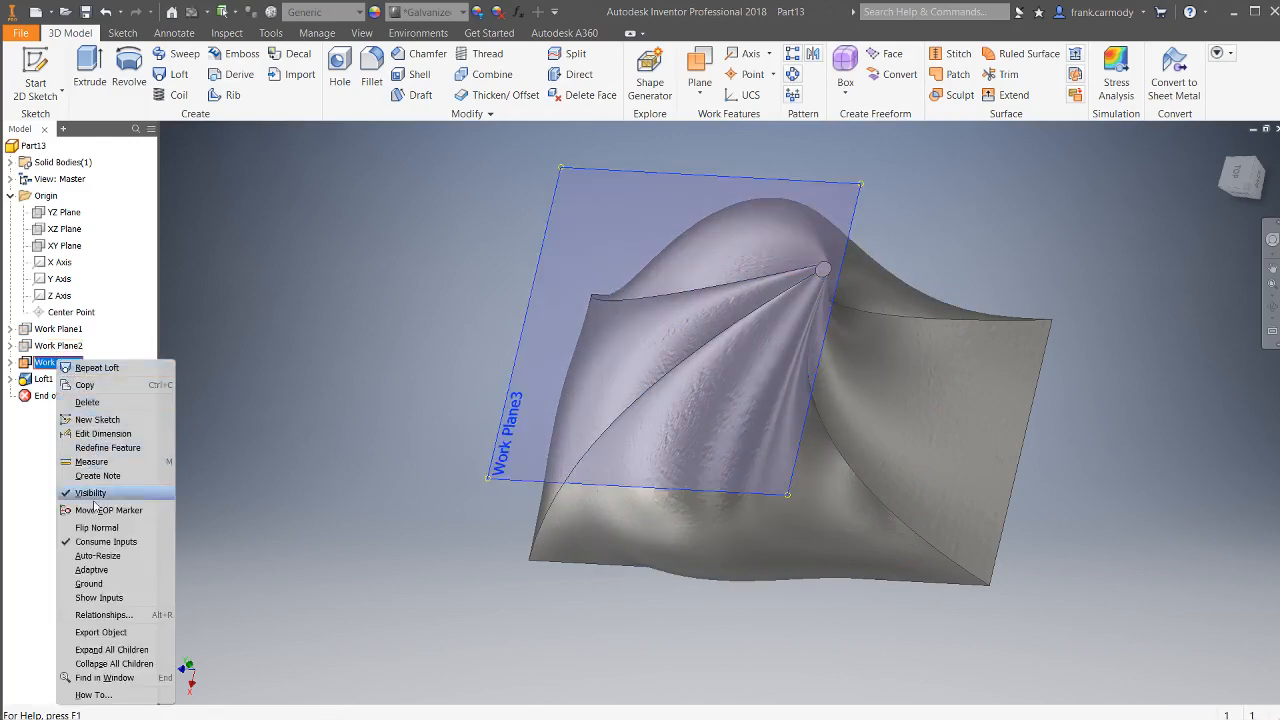
click(90, 492)
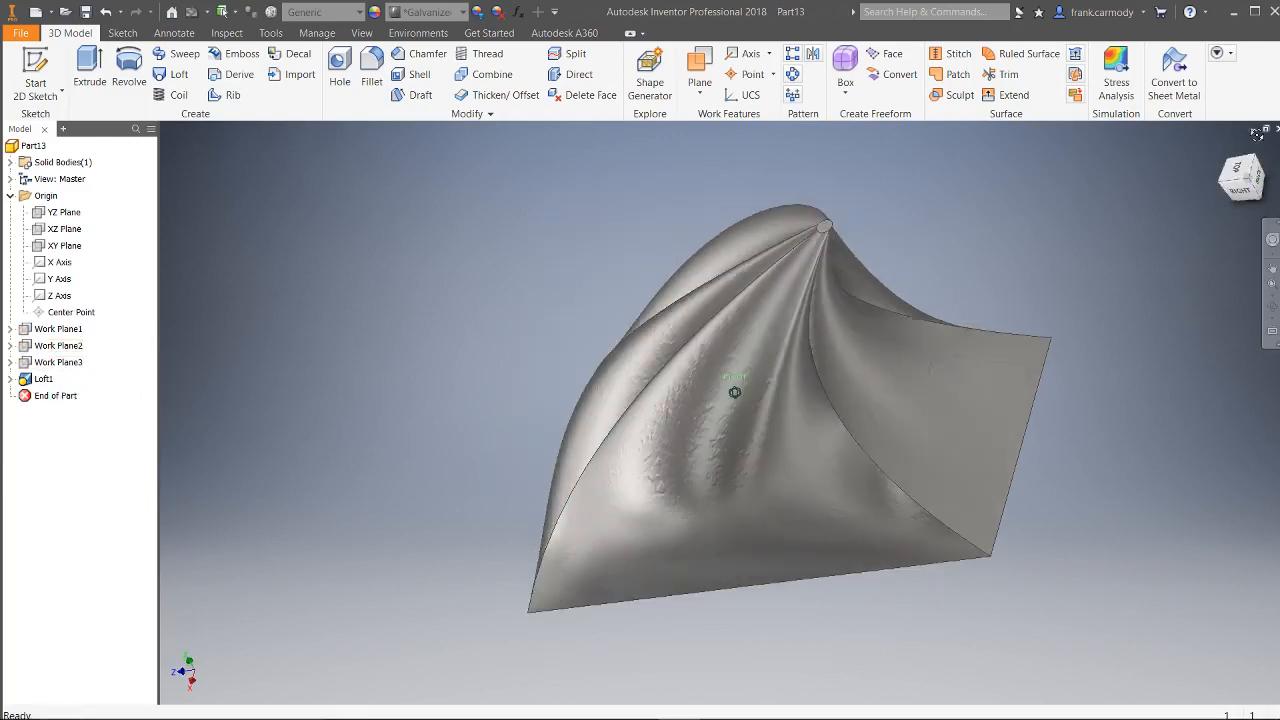